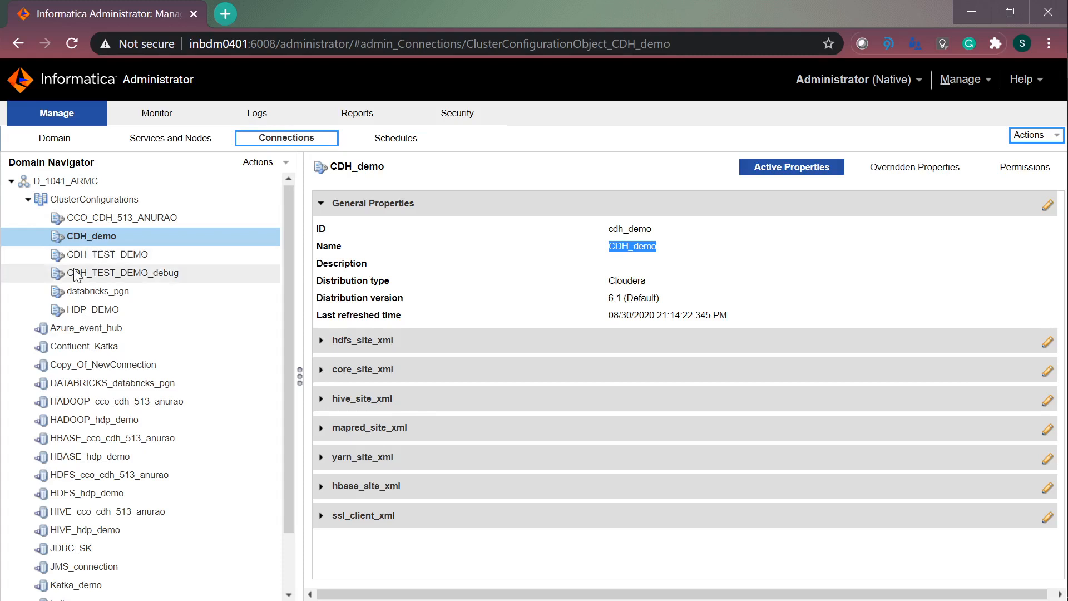
mouse_move(684, 264)
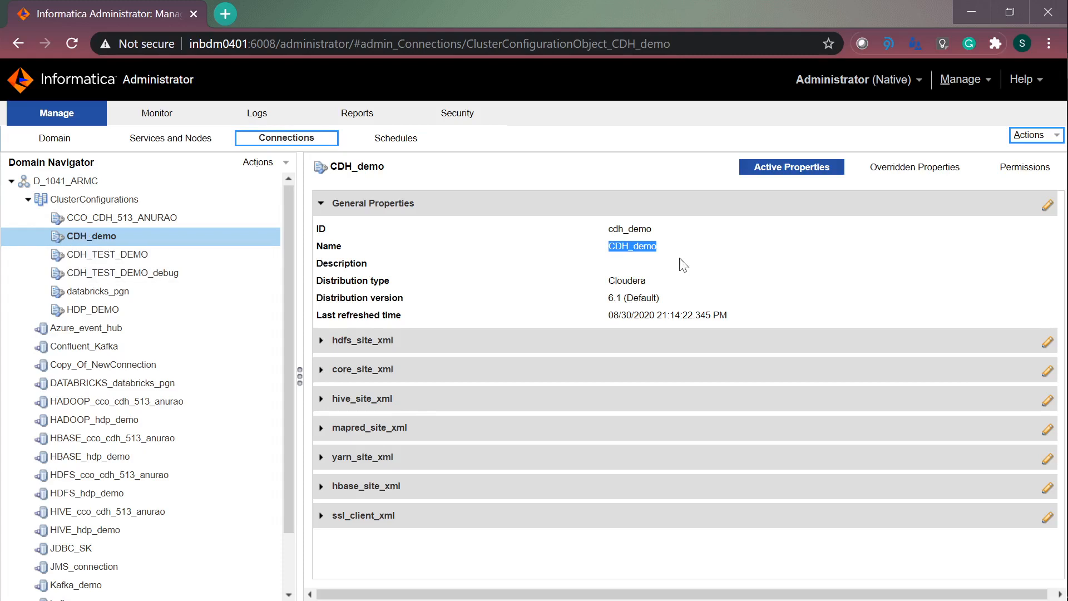
mouse_move(881, 200)
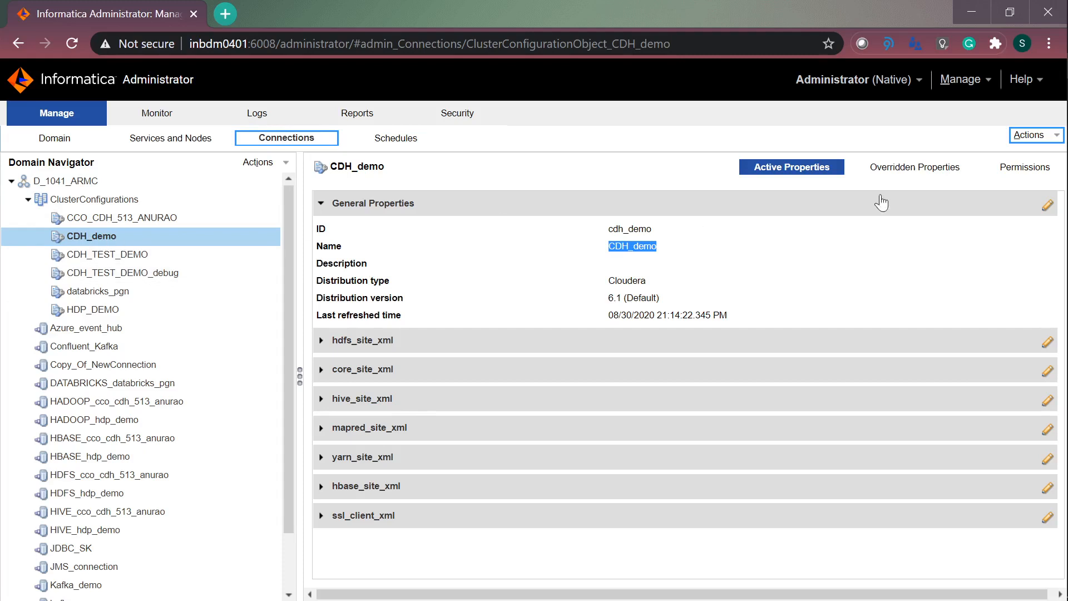
- Show the Actions menu for the CDH_demo cluster configuration with its export options
left_click(1035, 135)
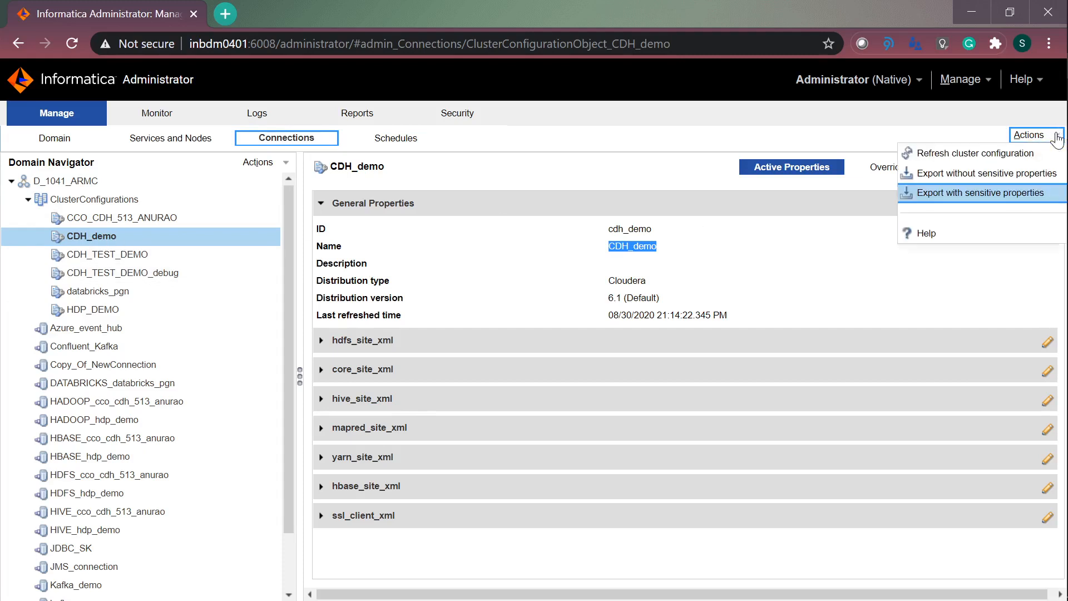
mouse_move(987, 173)
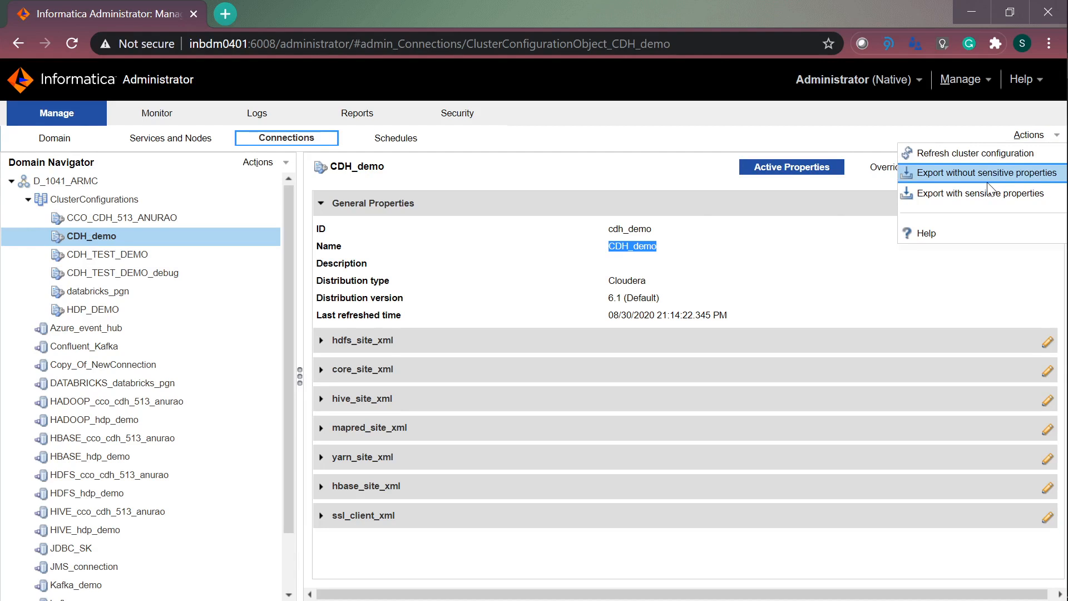
mouse_move(989, 193)
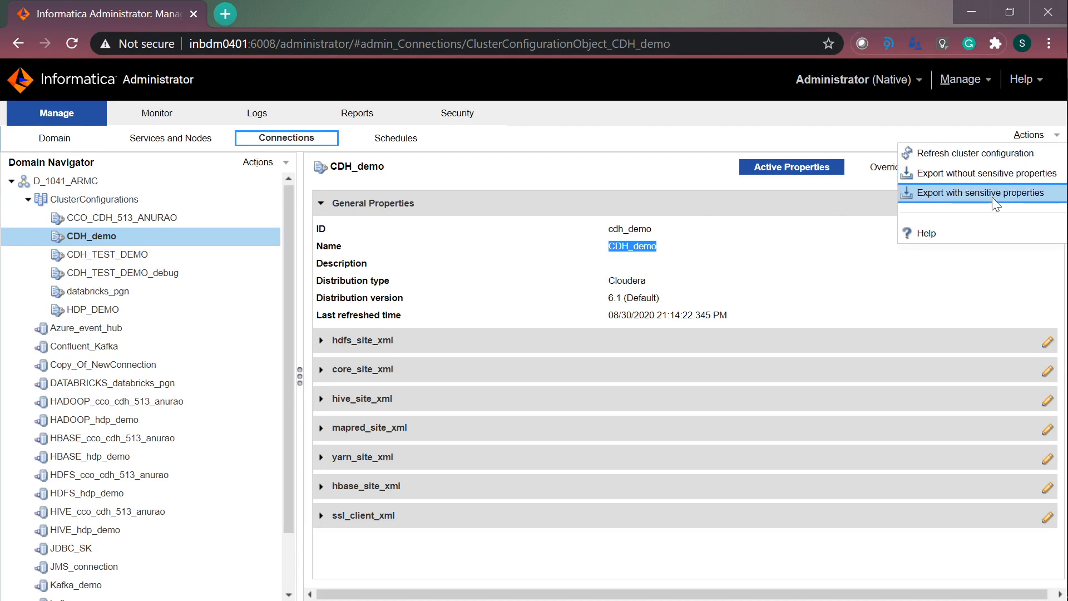
mouse_move(999, 196)
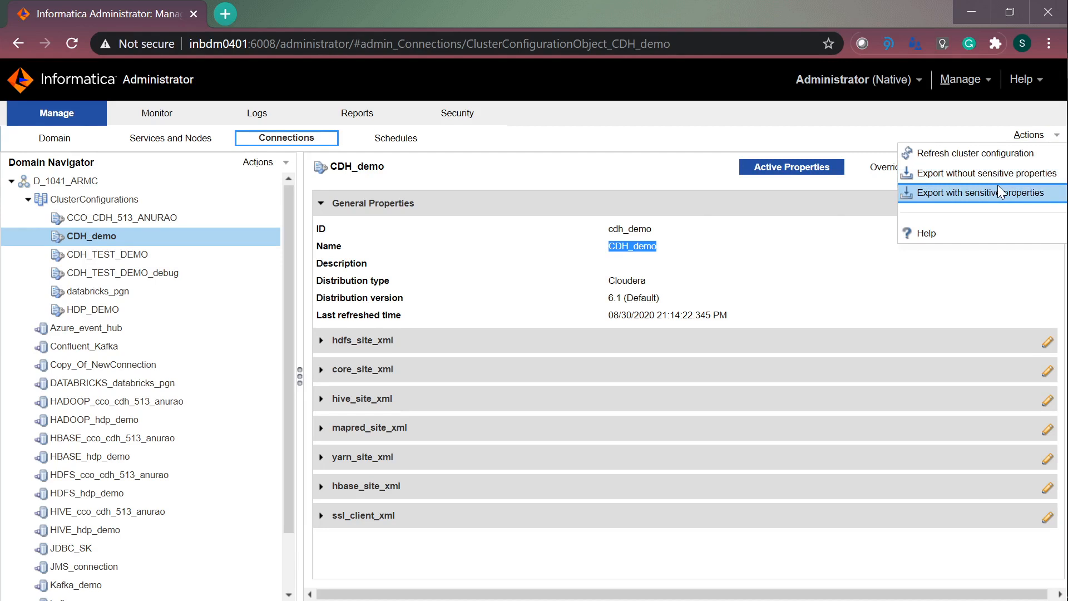
mouse_move(953, 197)
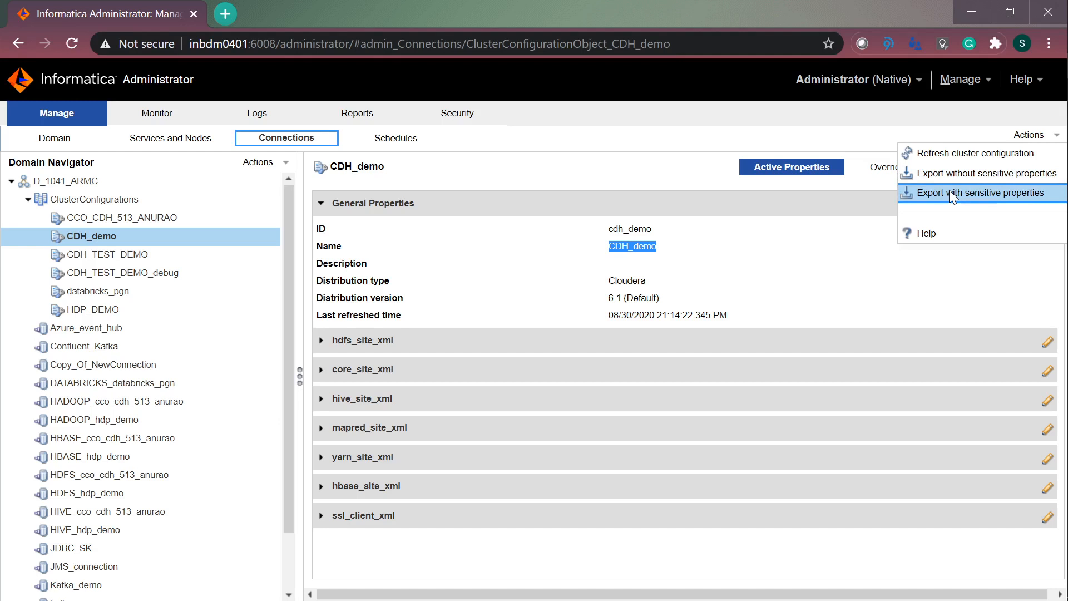
- Start exporting CDH_demo with sensitive properties, then cancel the Save As dialog
left_click(982, 193)
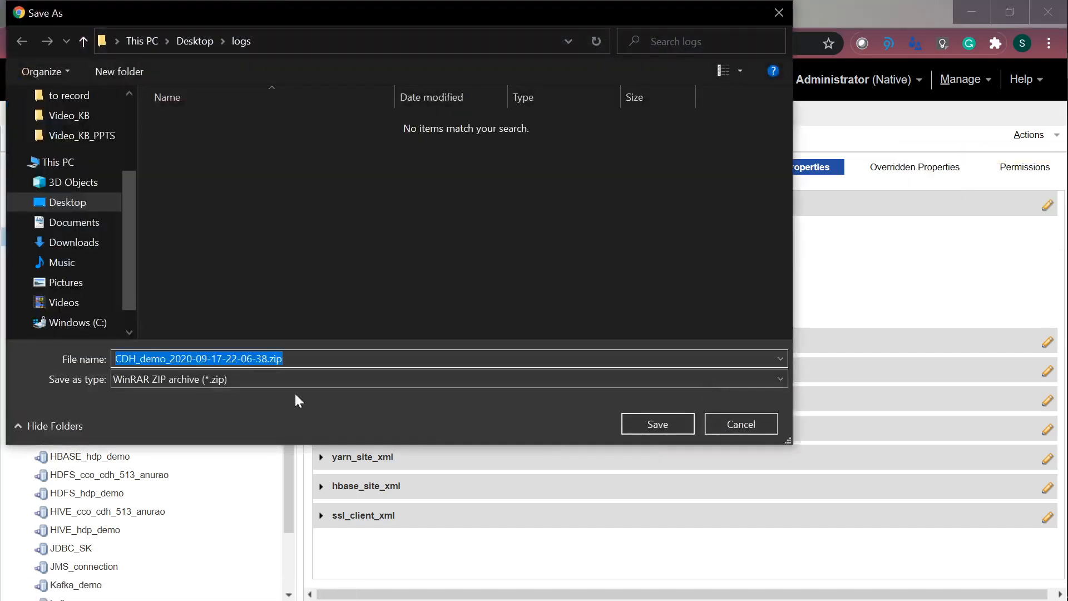
mouse_move(303, 356)
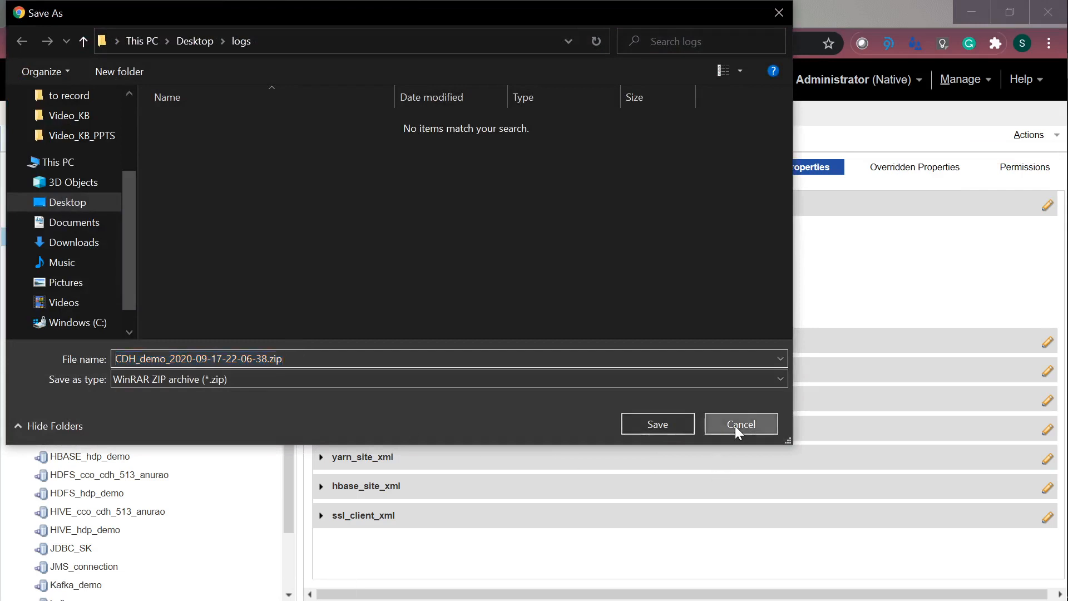
left_click(740, 424)
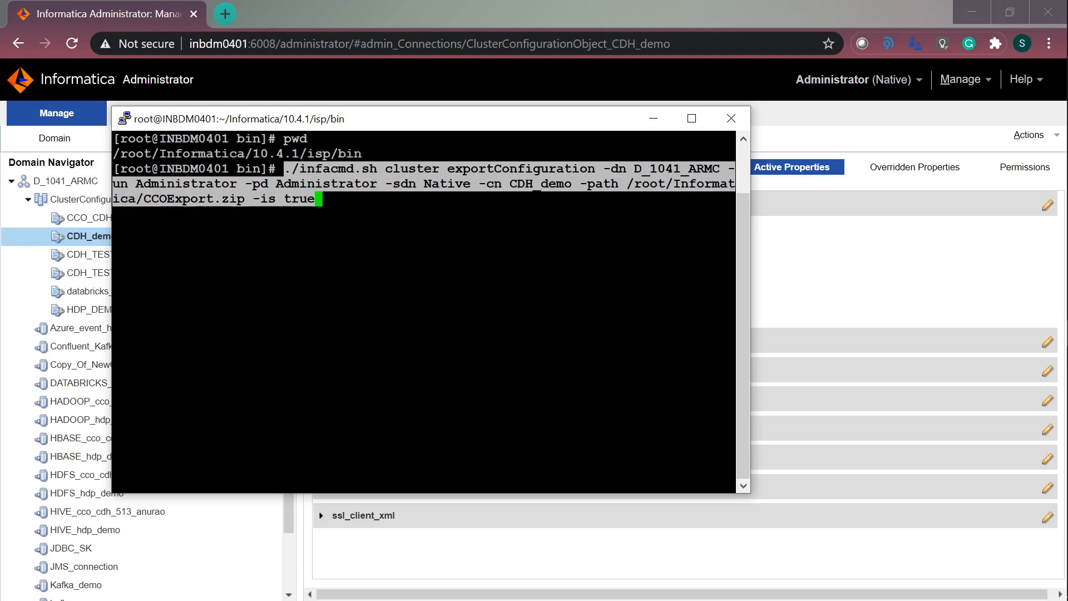
- Select text in the PuTTY session while preparing the infacmd exportConfiguration command
double_click(676, 168)
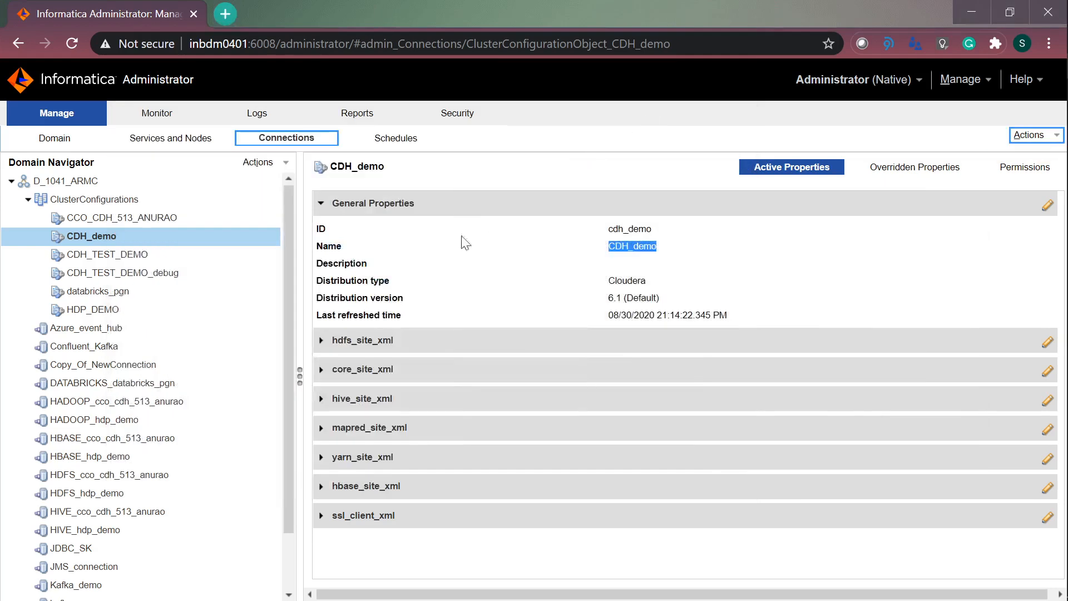
- Restore the PuTTY window where the CDH_demo exportConfiguration command reports success
left_click(630, 247)
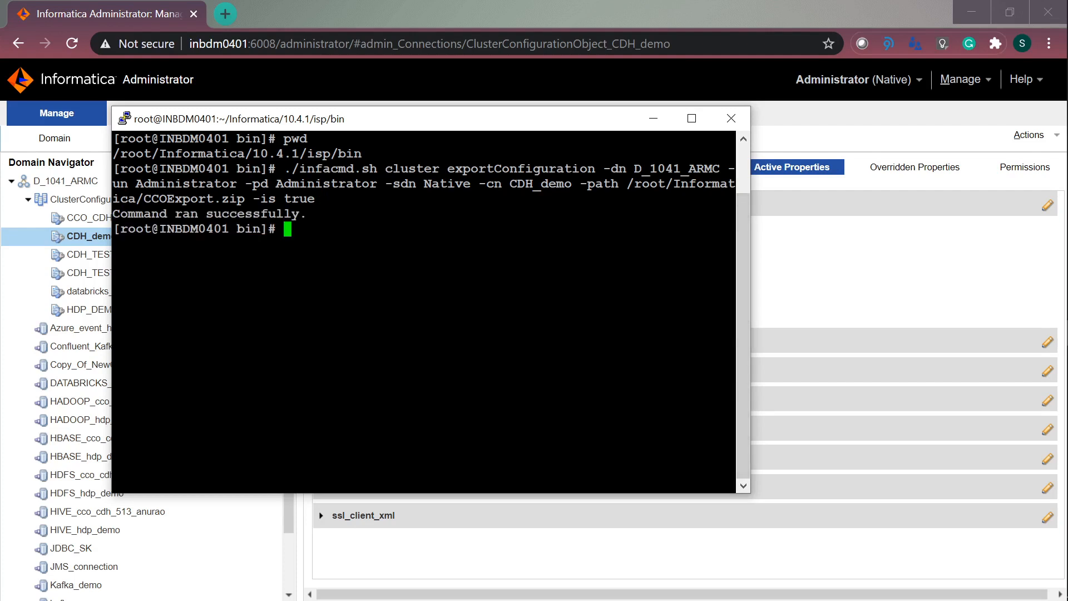
- Change to /root/Informatica, list its files, and highlight CCOExport.zip in the output
type("cd")
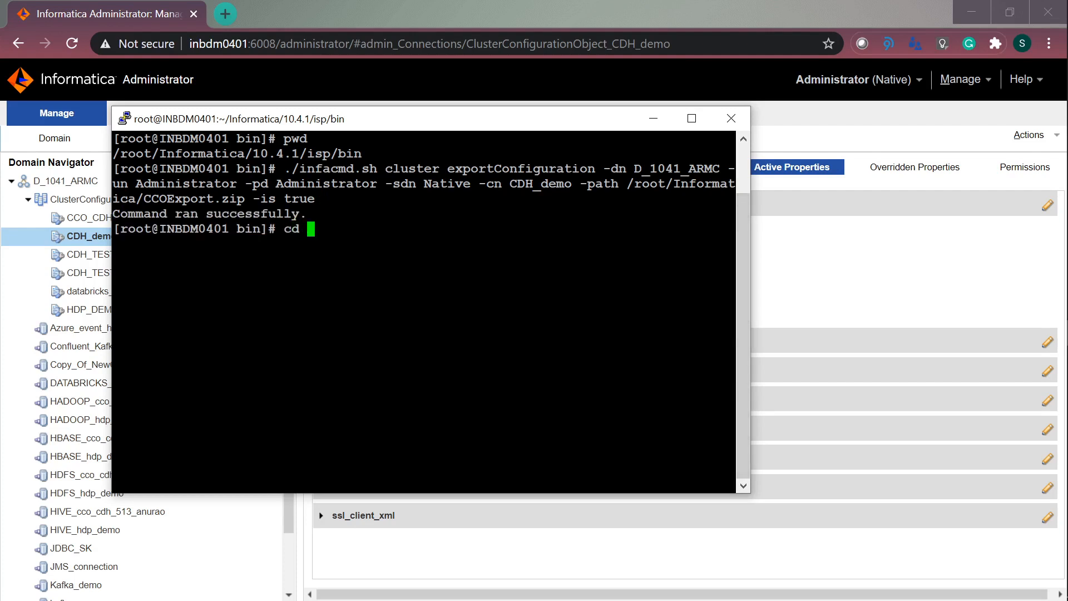
type("/root")
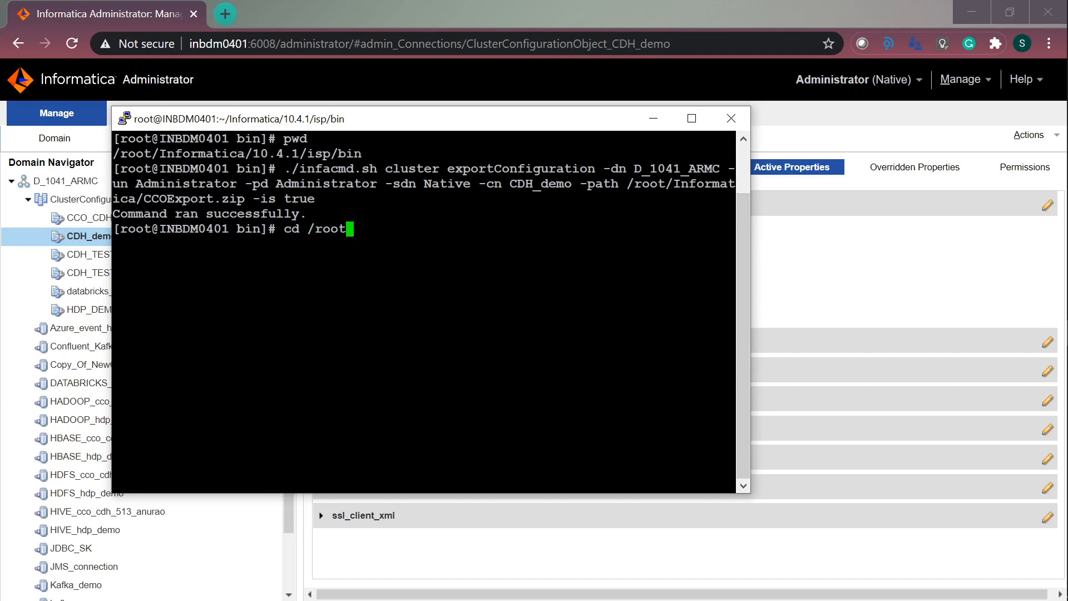
type("/Informatica/")
type("ls")
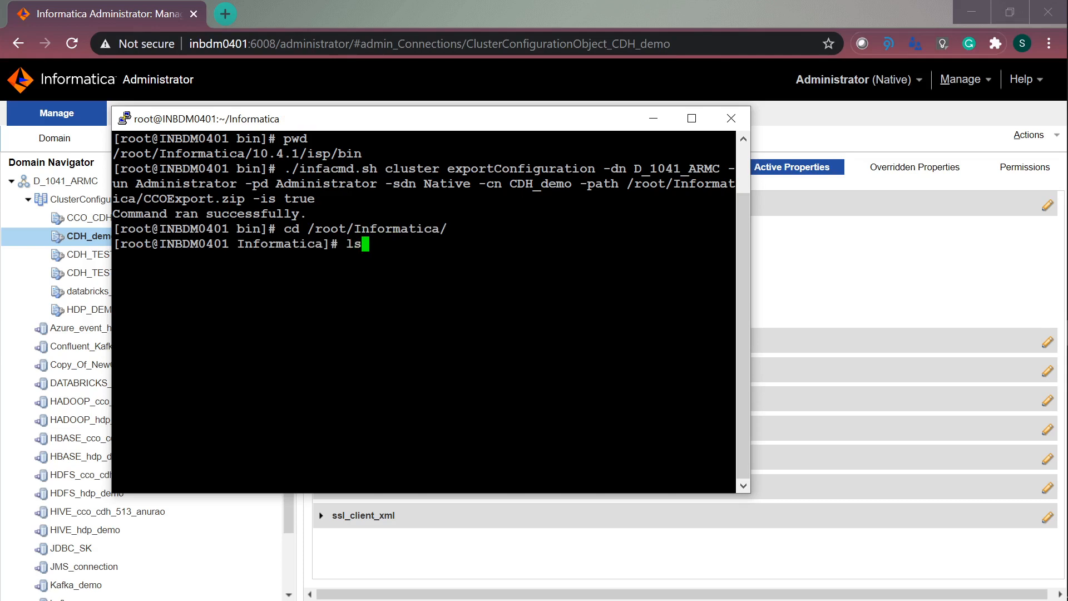
key("Return")
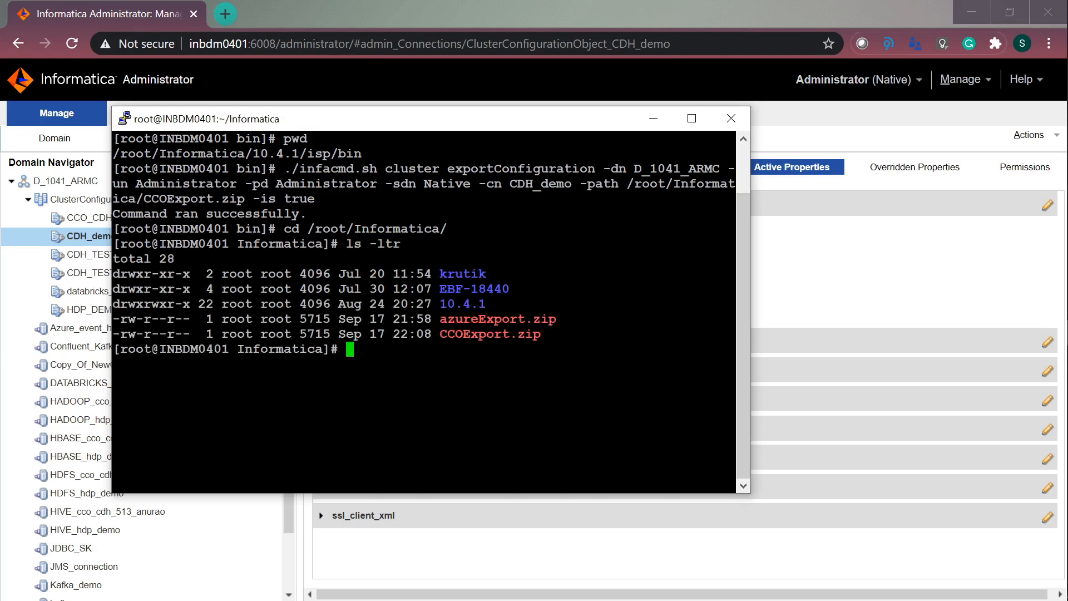
double_click(489, 334)
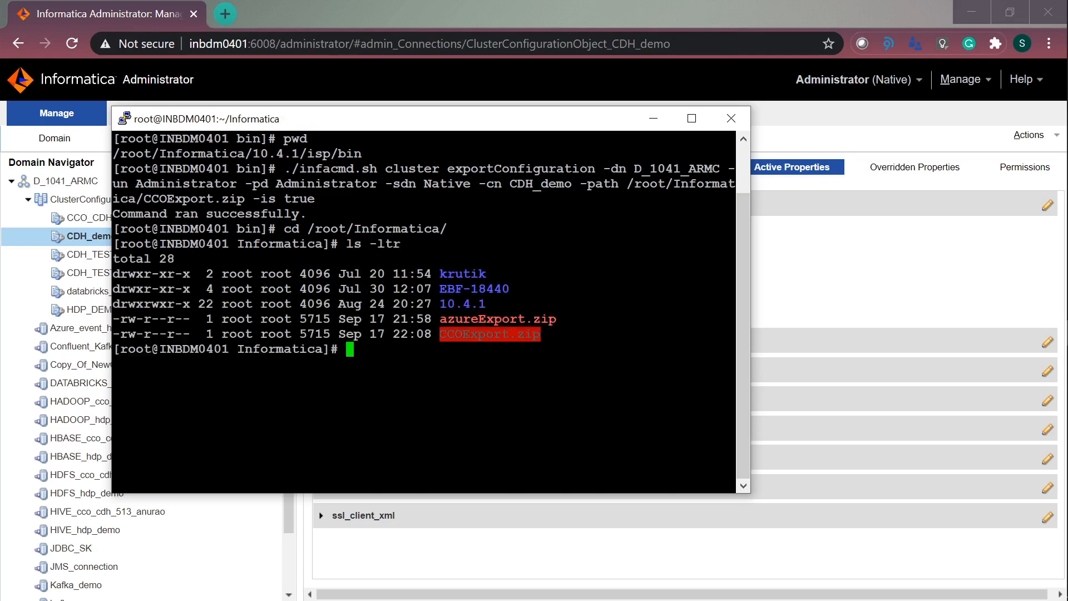